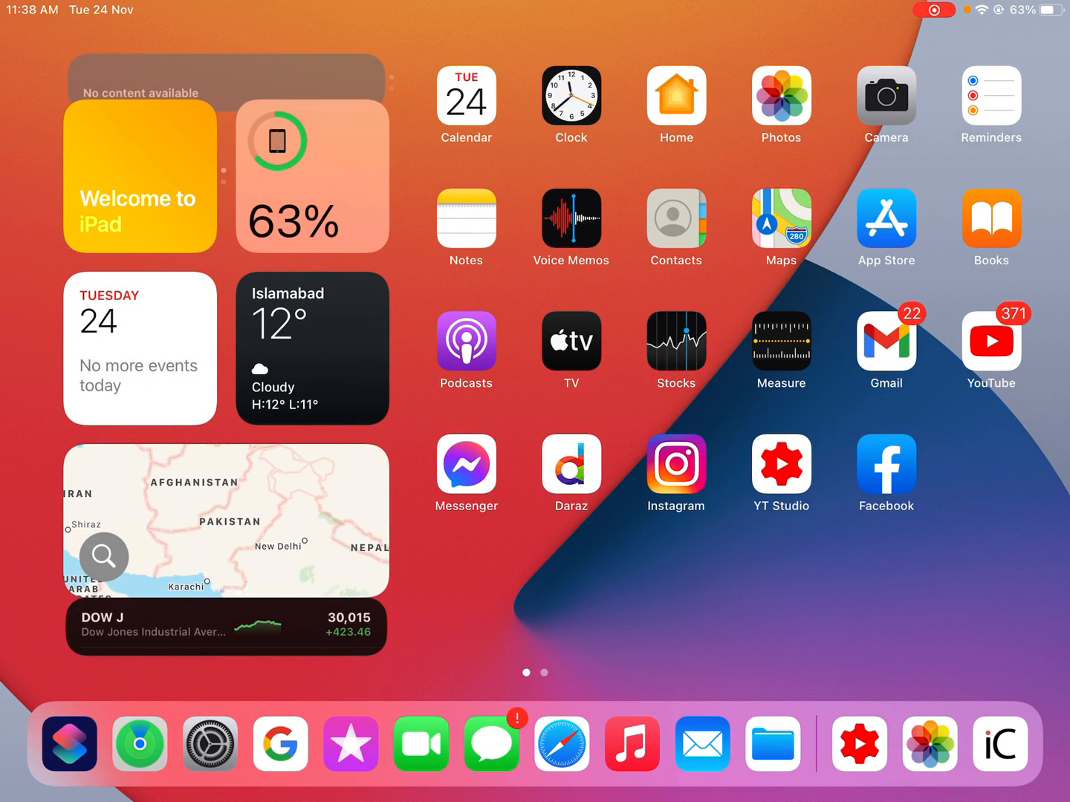
mouse_move(582, 101)
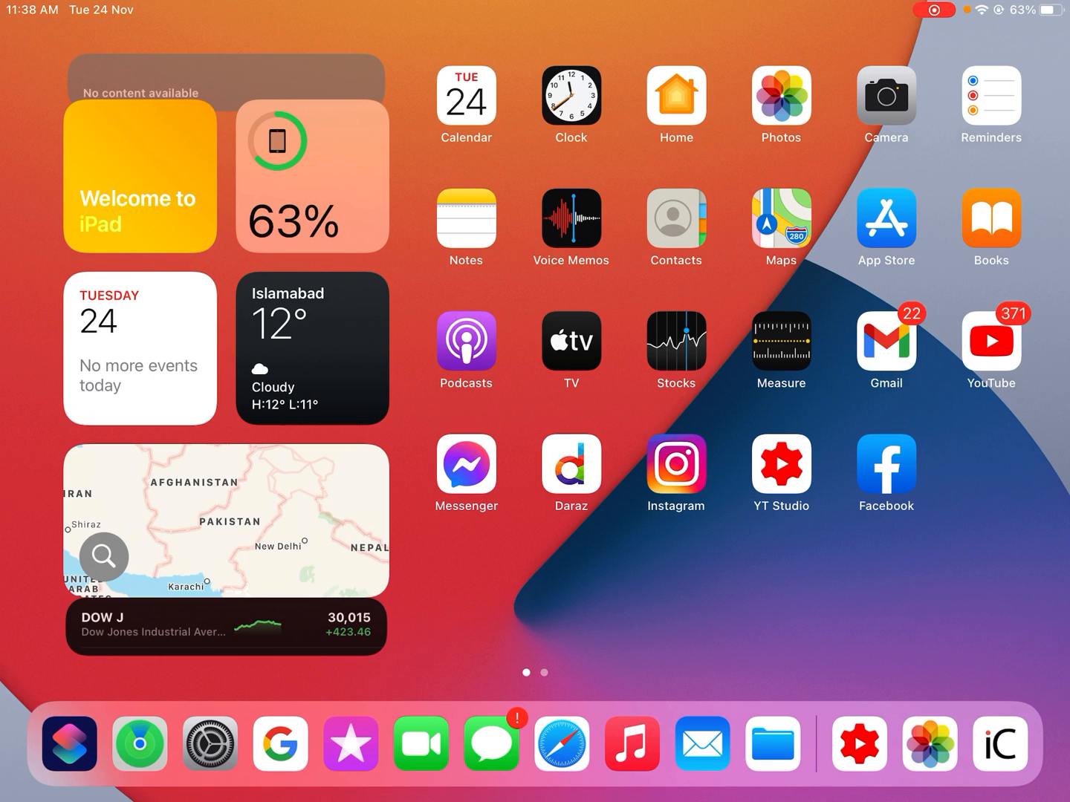
Step: Open Settings and start 'Sign in to your iPad' to bring up the empty Apple ID sheet
left_click(208, 743)
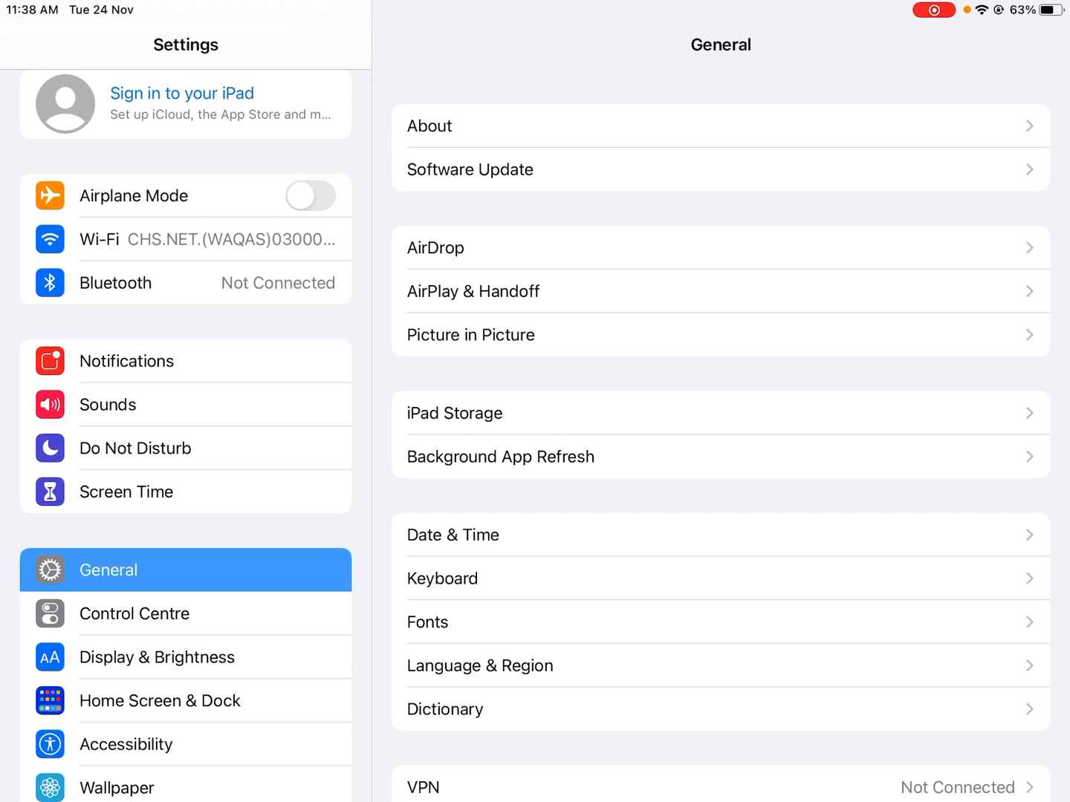
left_click(181, 94)
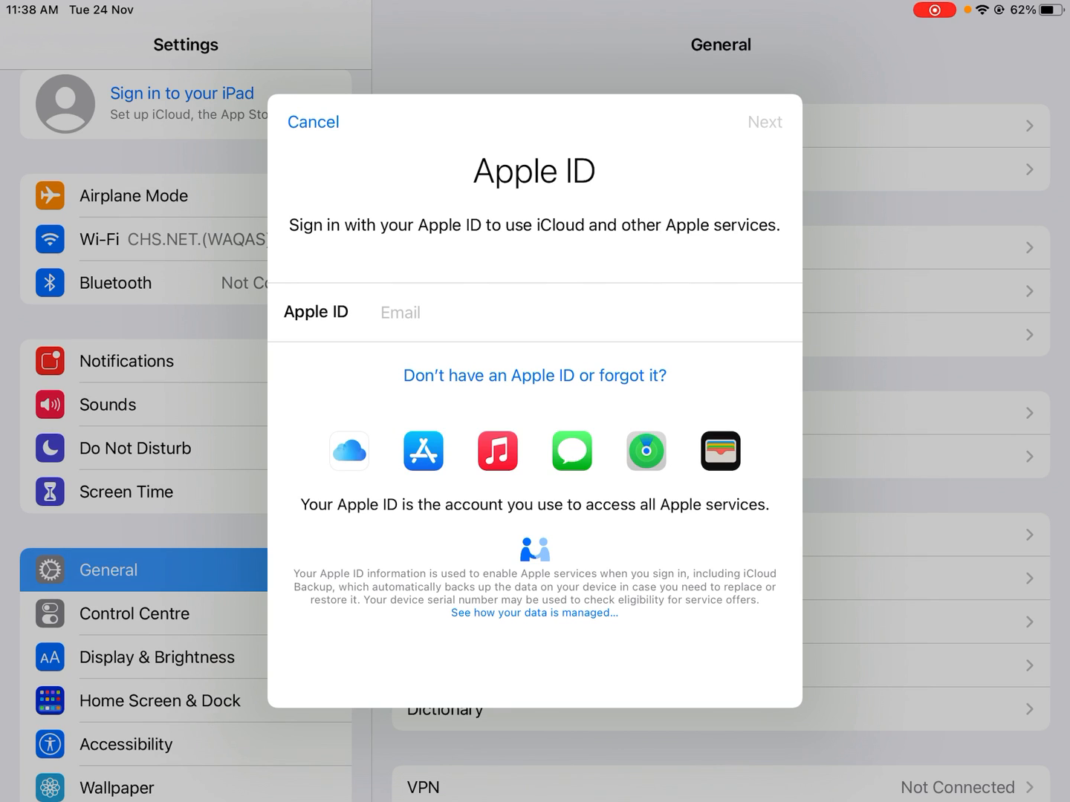
Step: Choose Create Apple ID to reach the Name and Date of Birth form
left_click(533, 375)
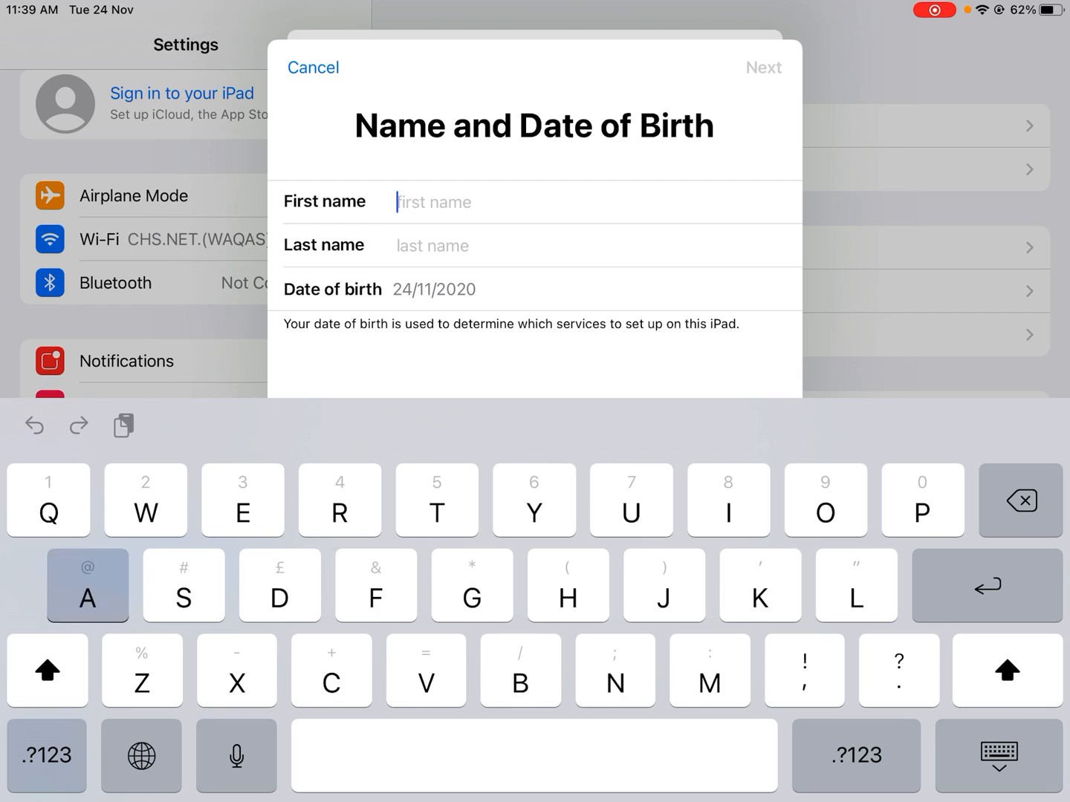
type("Arman")
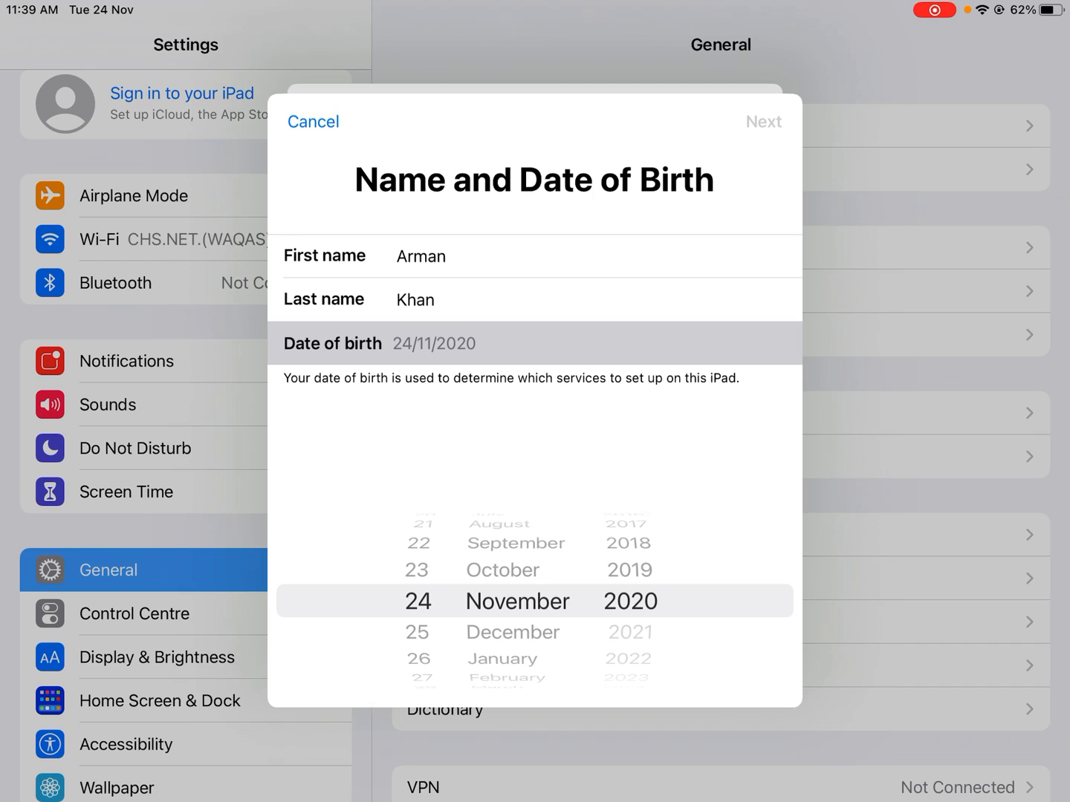
scroll("down", 3)
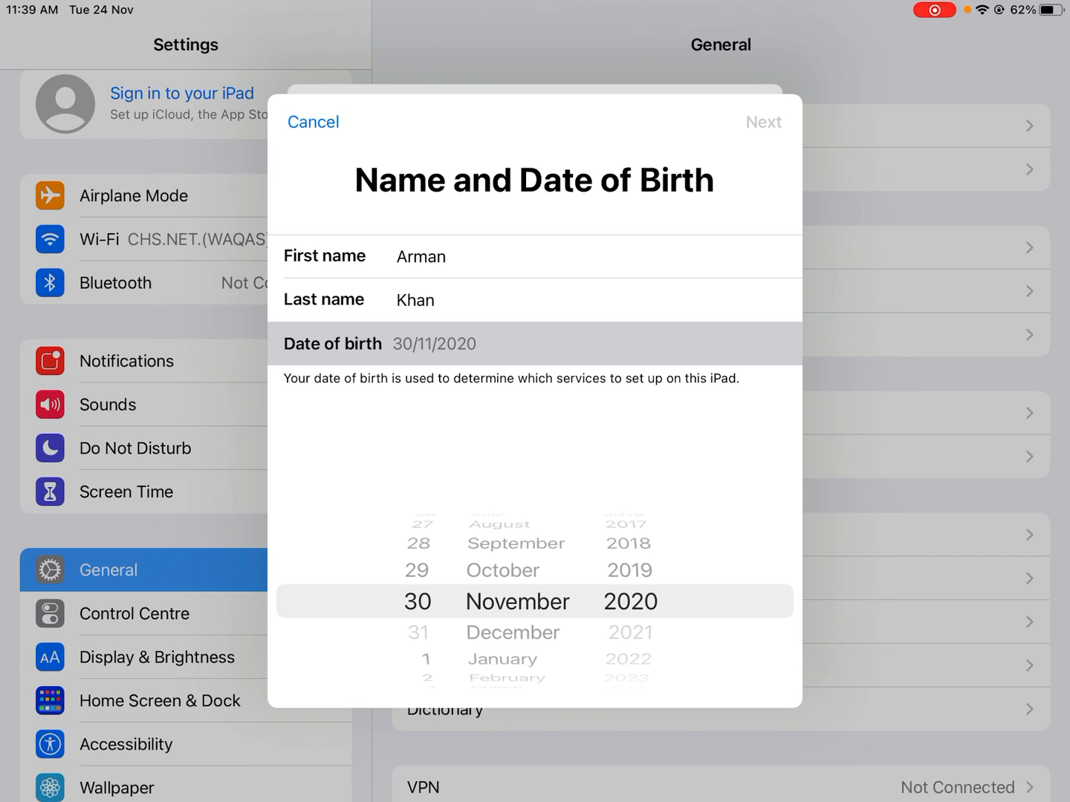
scroll("down", 3)
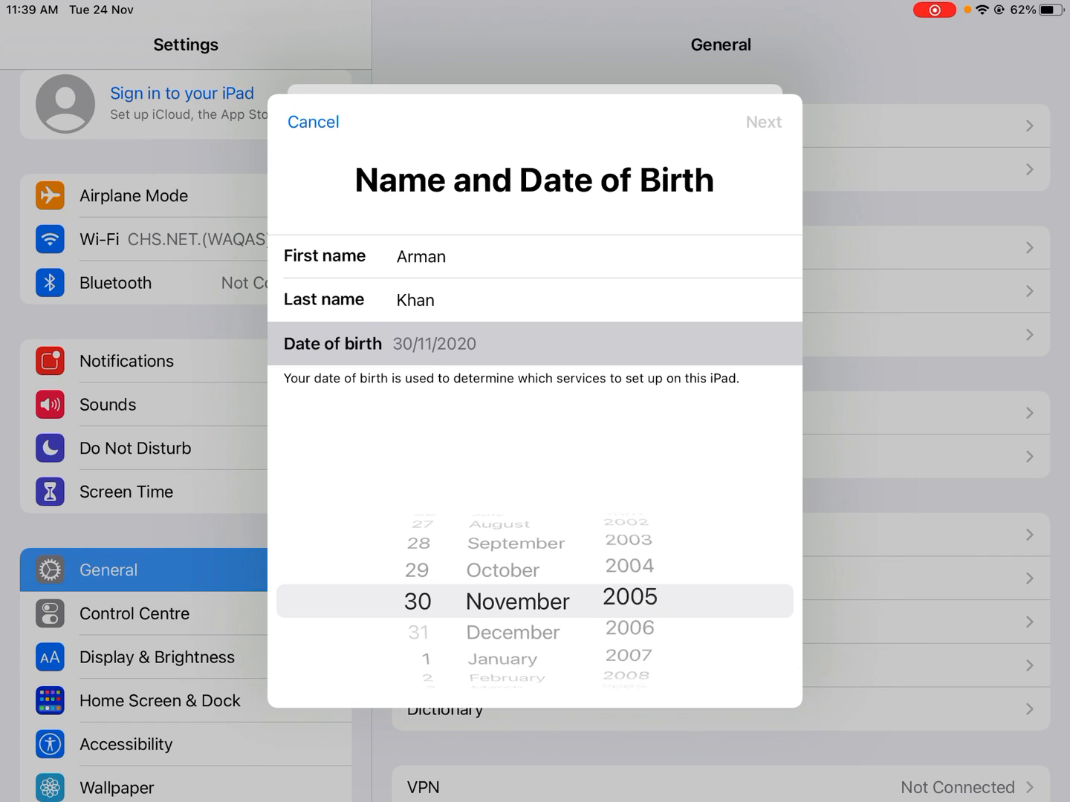
scroll("down", 3)
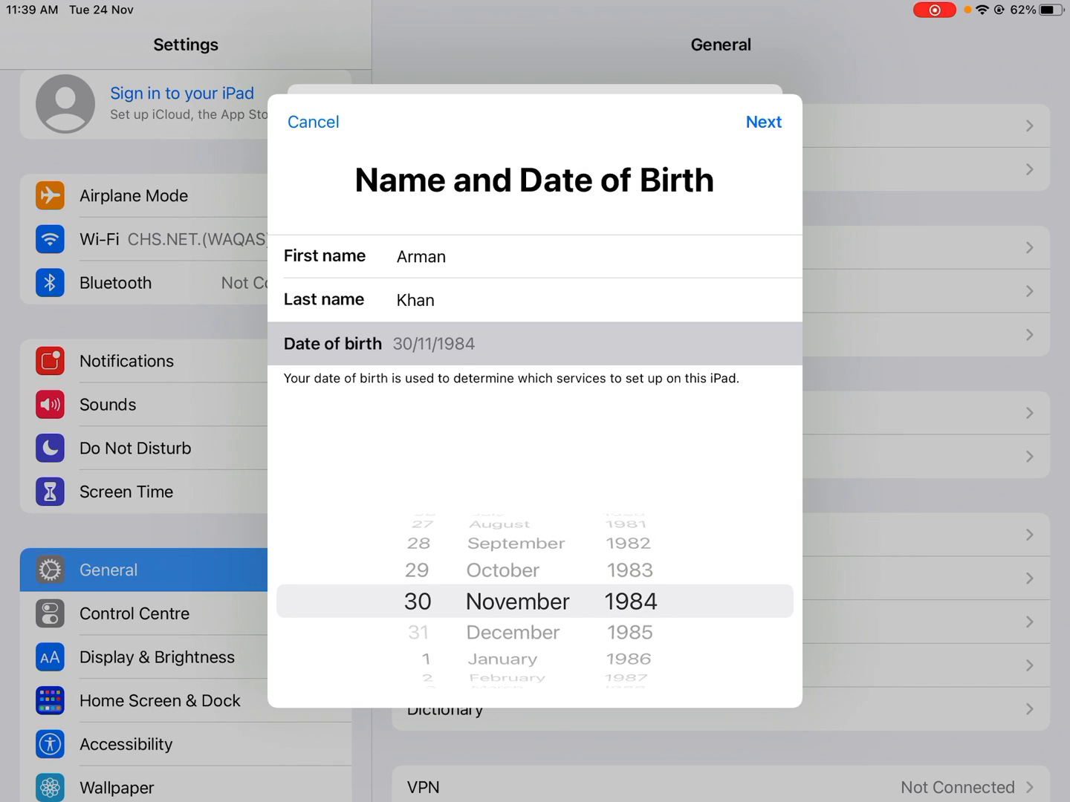
left_click(764, 122)
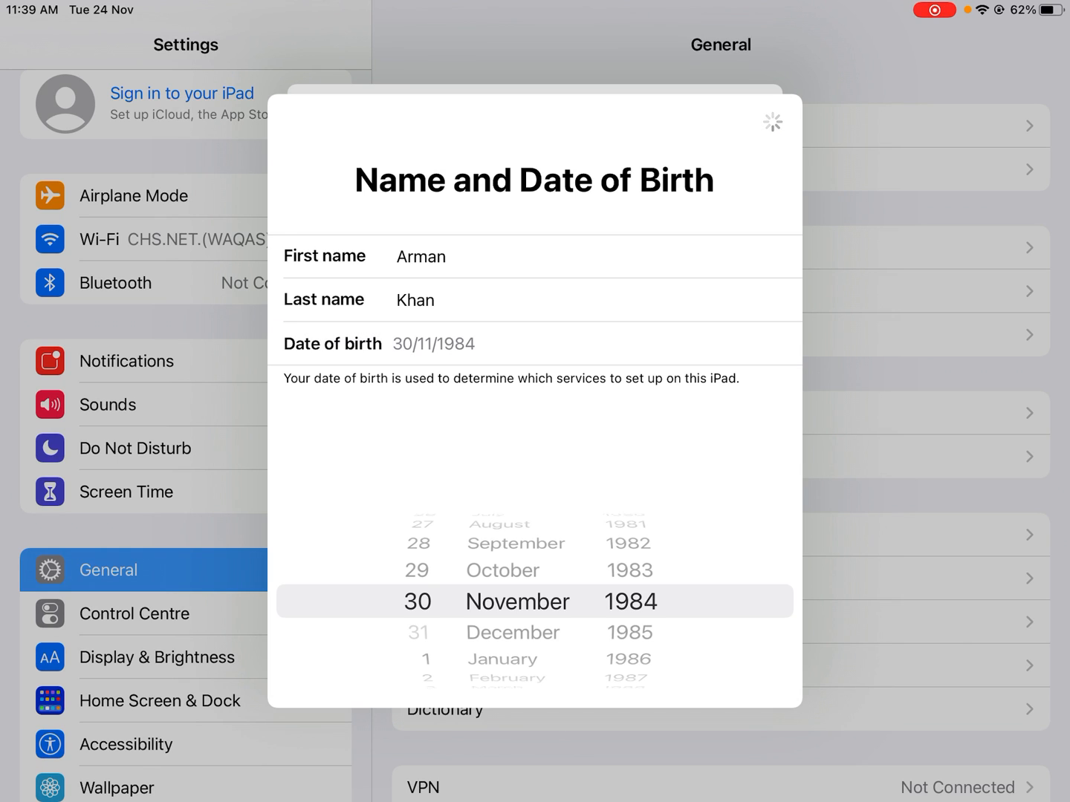
Step: At the Email Address step, choose 'Get an iCloud email address' instead of an existing one
left_click(764, 67)
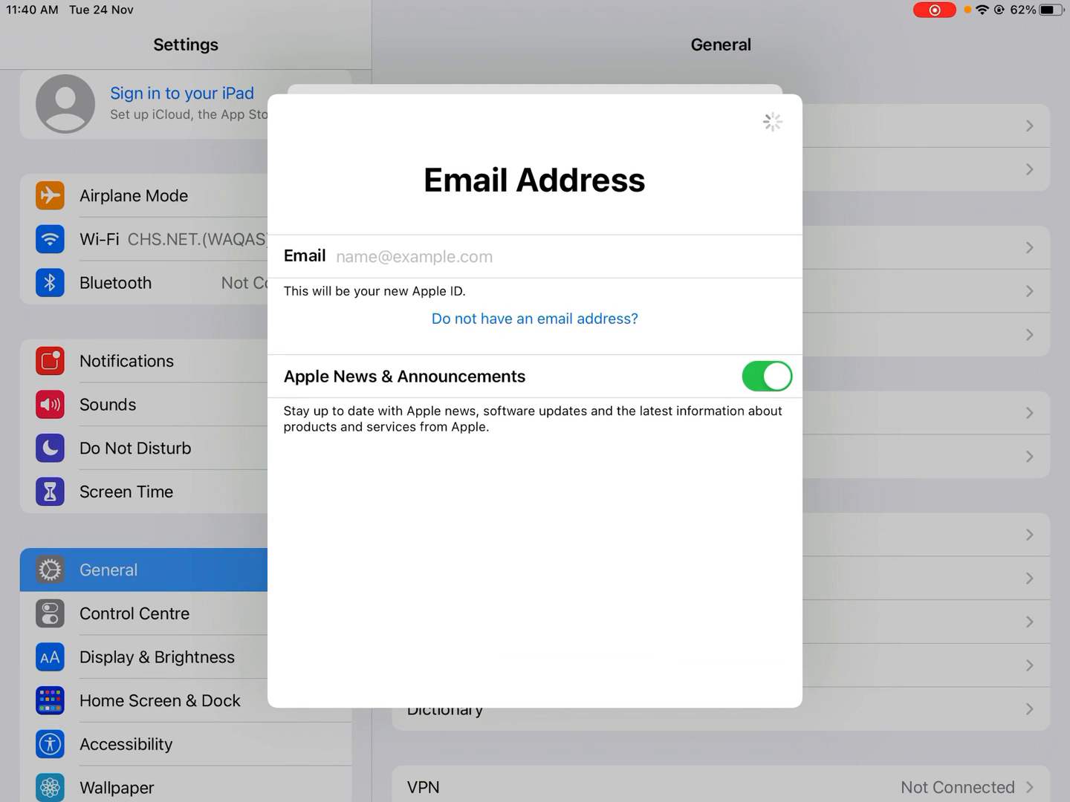
left_click(533, 318)
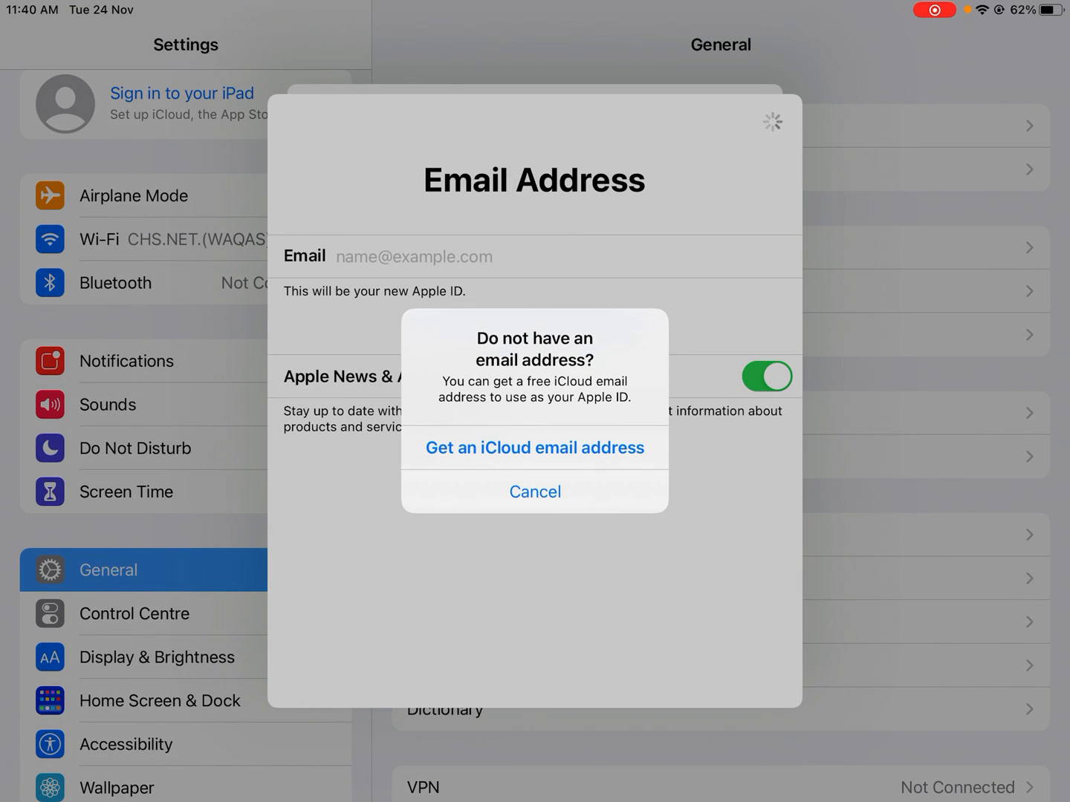
left_click(535, 490)
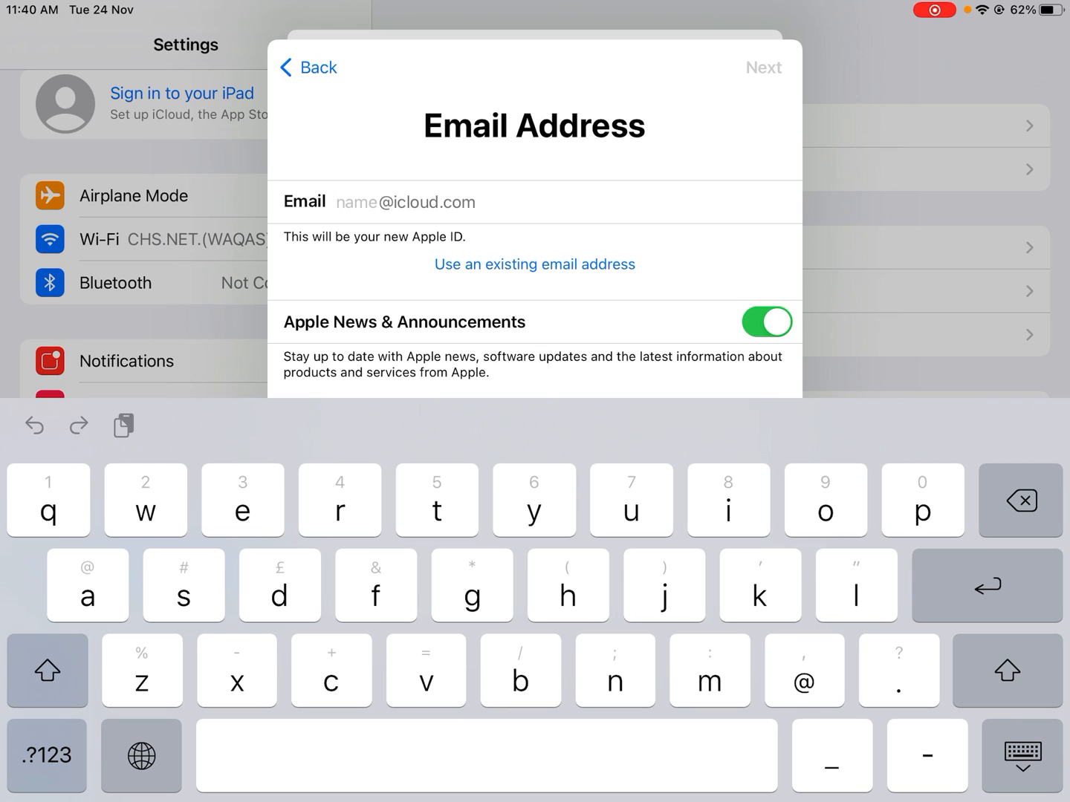
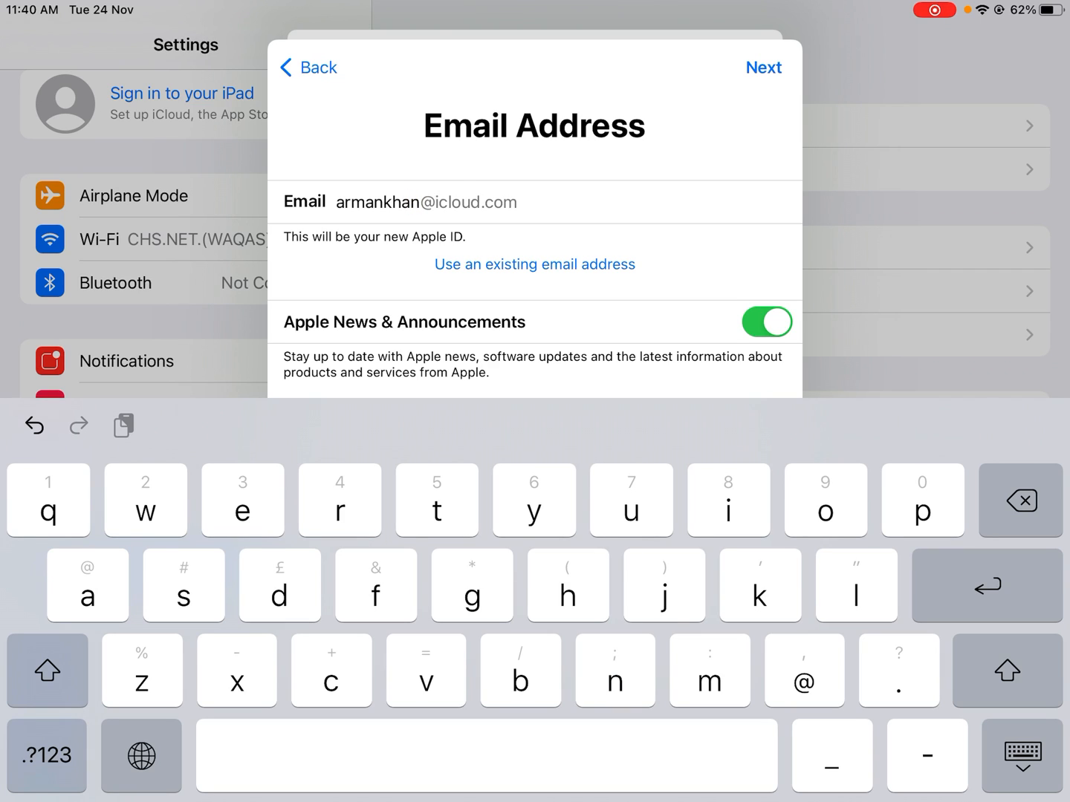
left_click(46, 755)
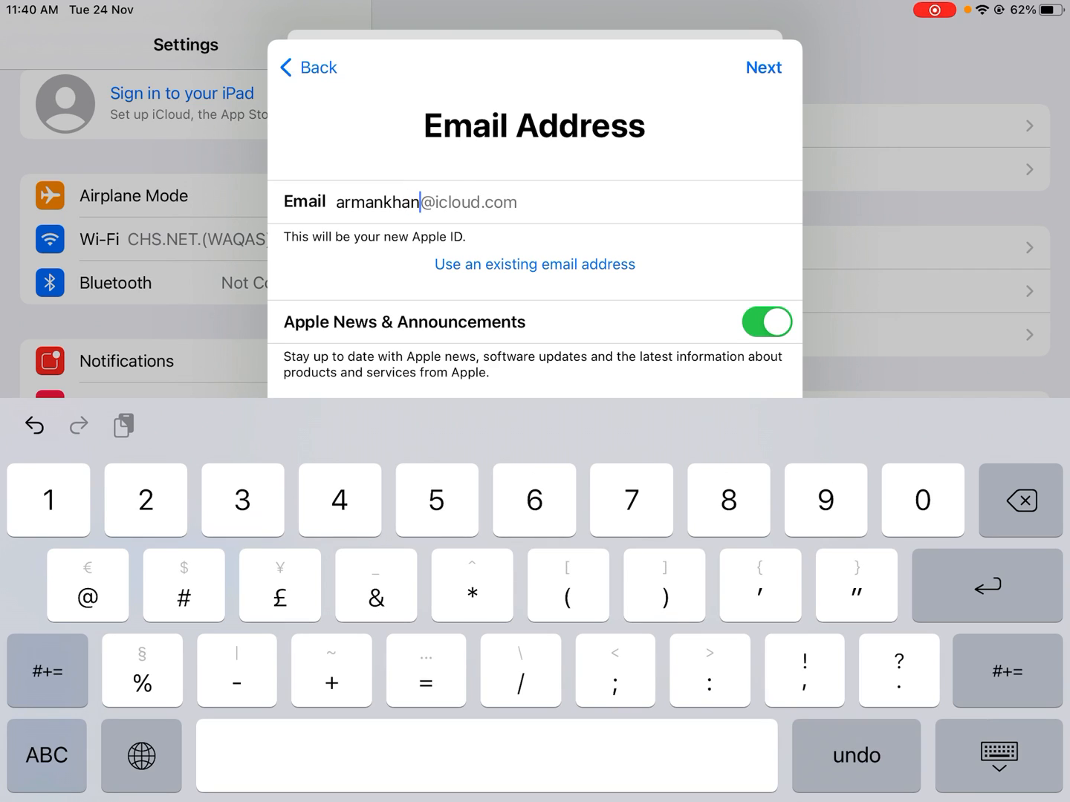
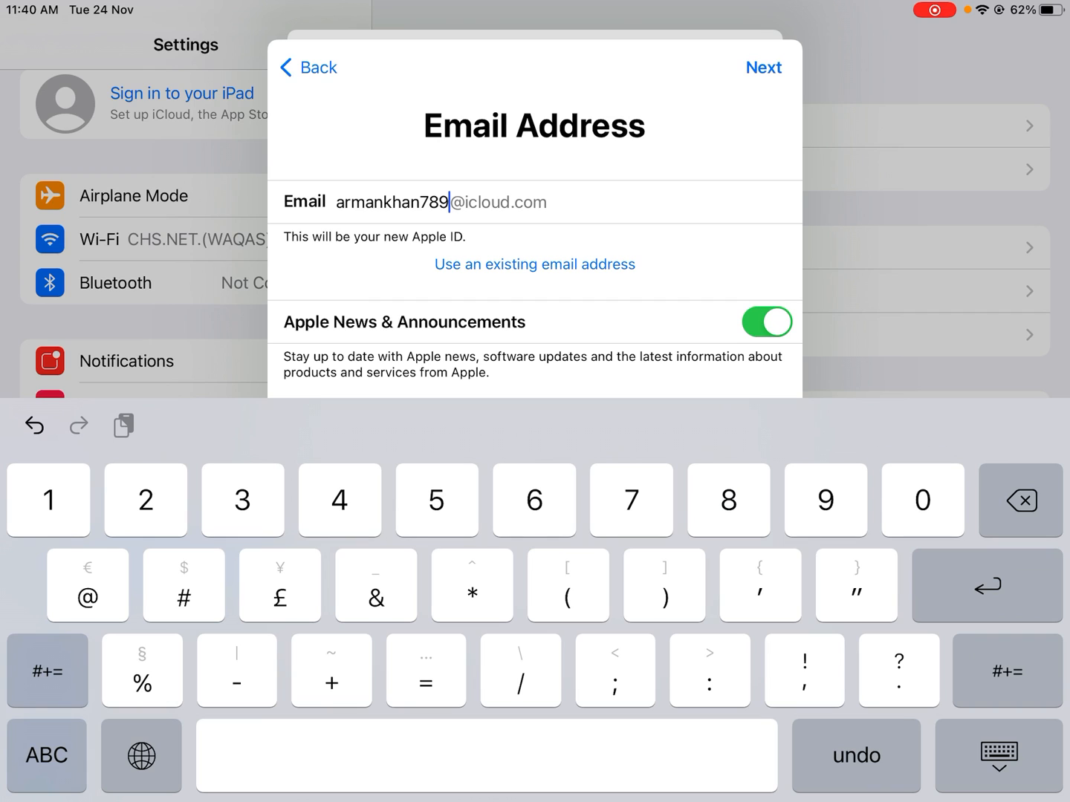
left_click(763, 66)
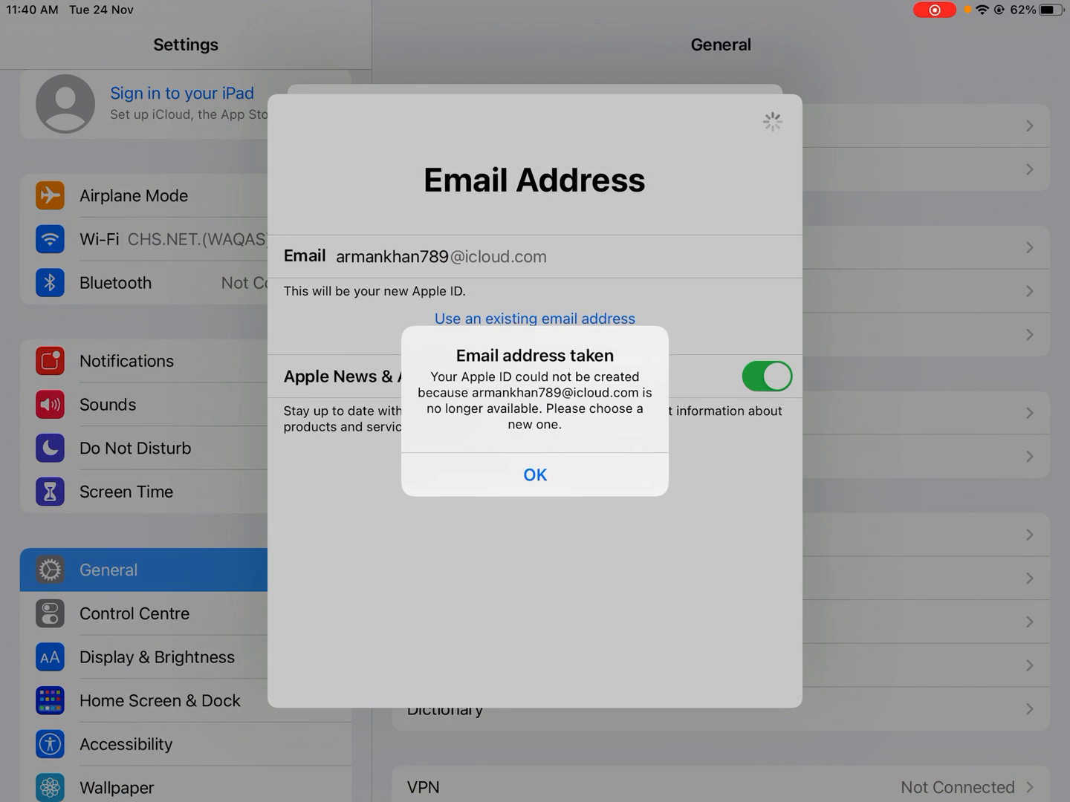
left_click(535, 475)
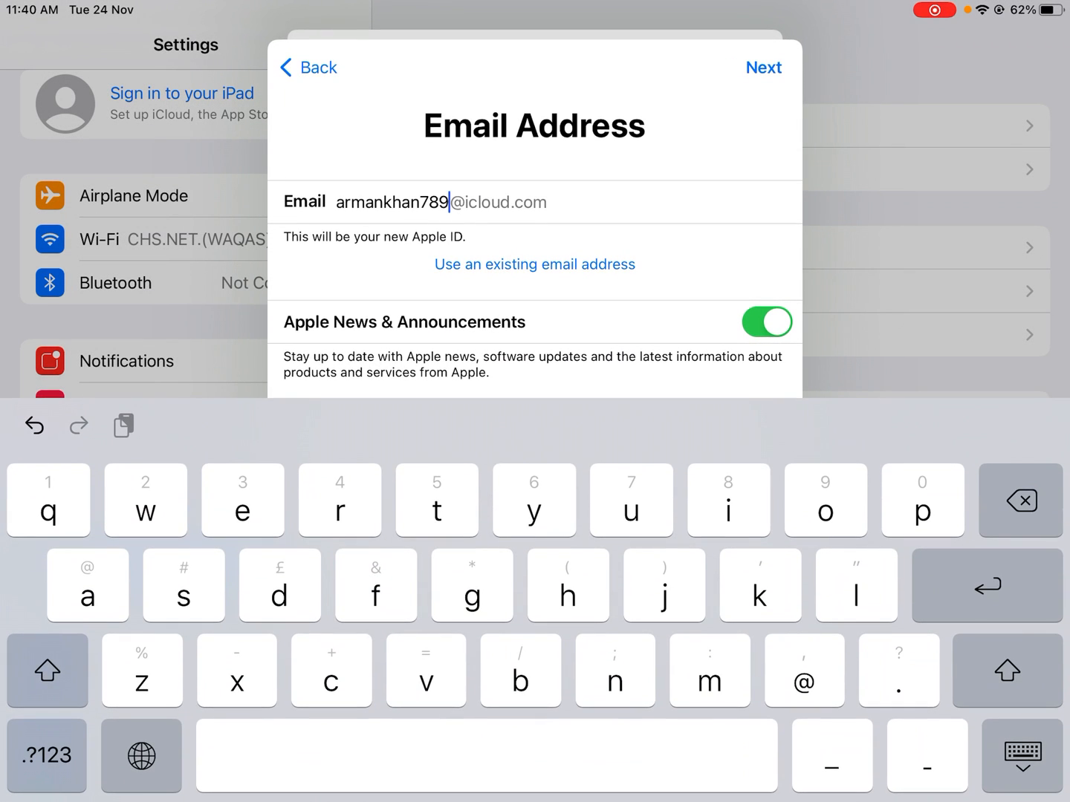
left_click(443, 202)
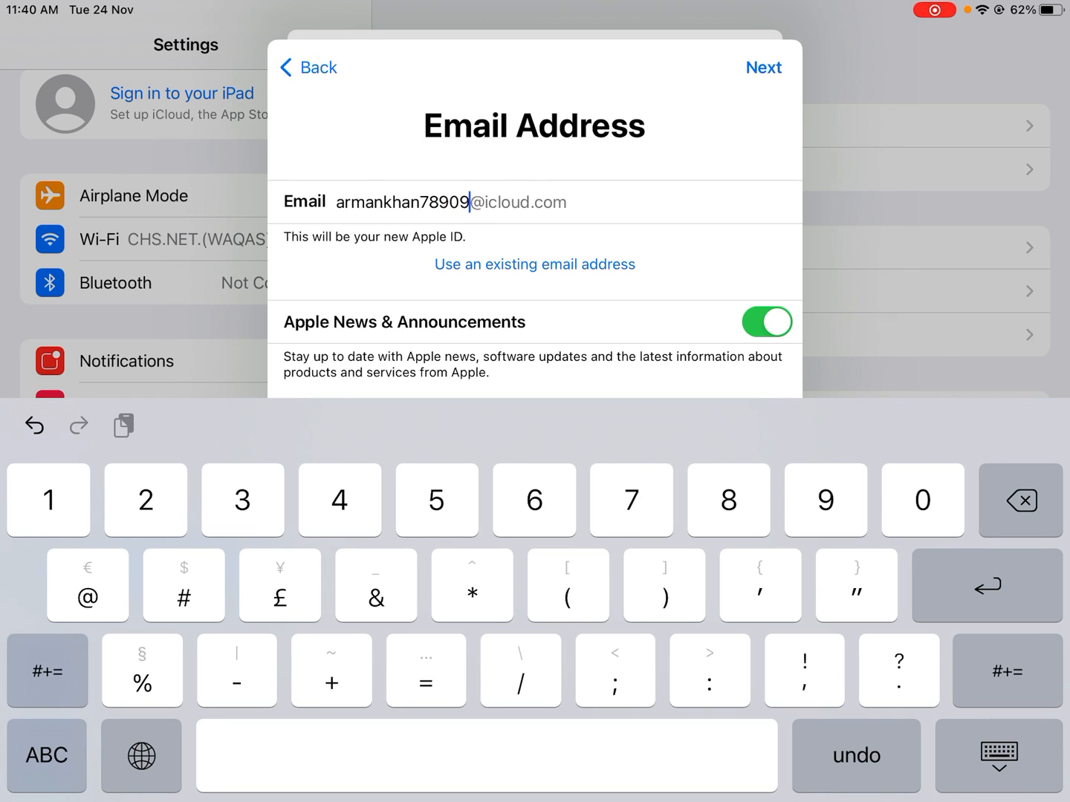
left_click(763, 68)
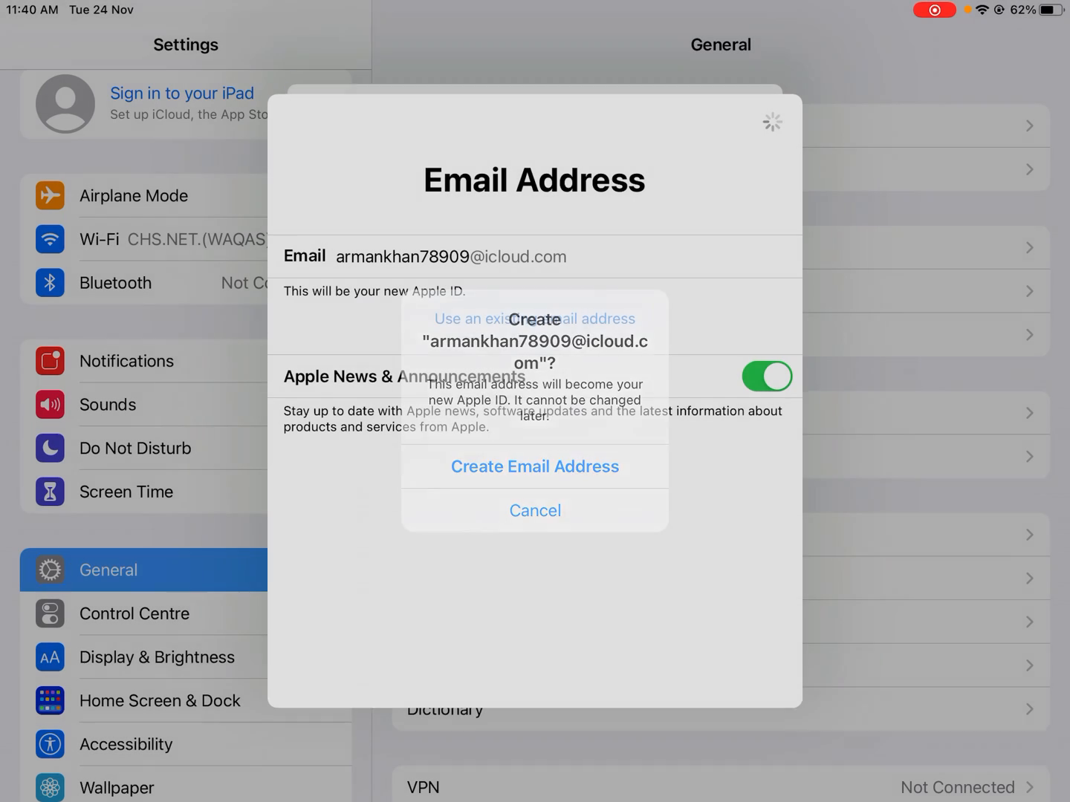
left_click(535, 467)
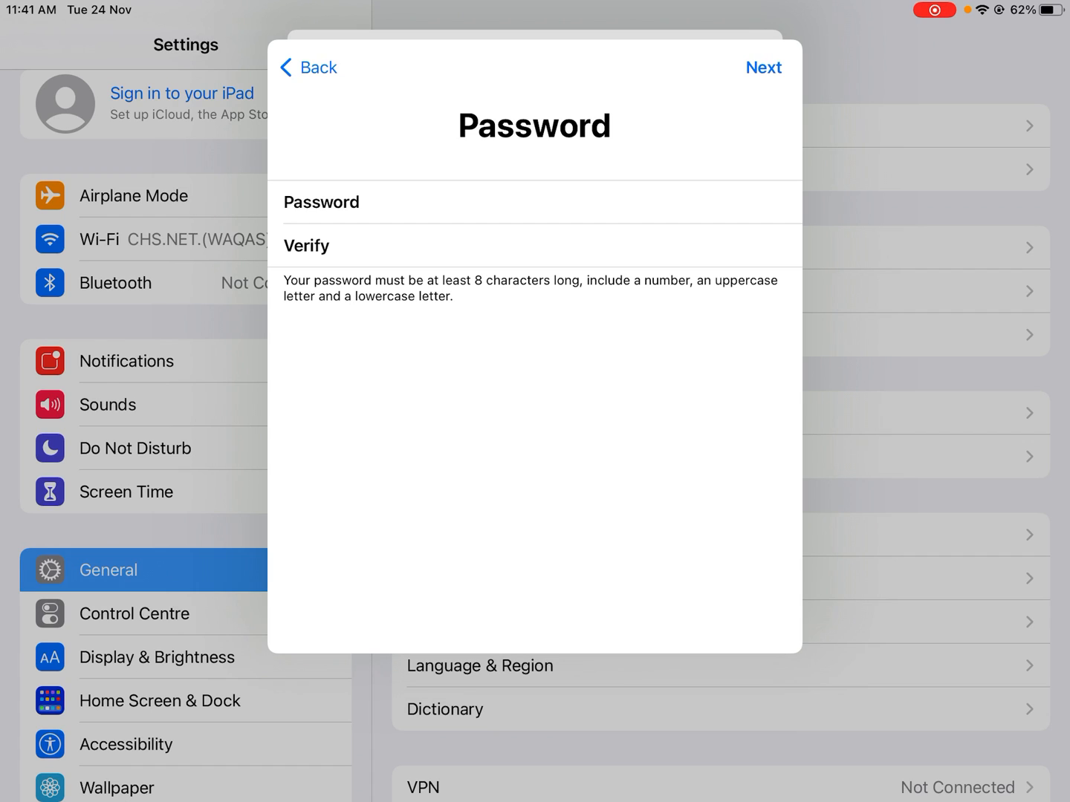
Step: Submit the password and enter the +92 Pakistan phone number starting 03176 for a text code
left_click(763, 67)
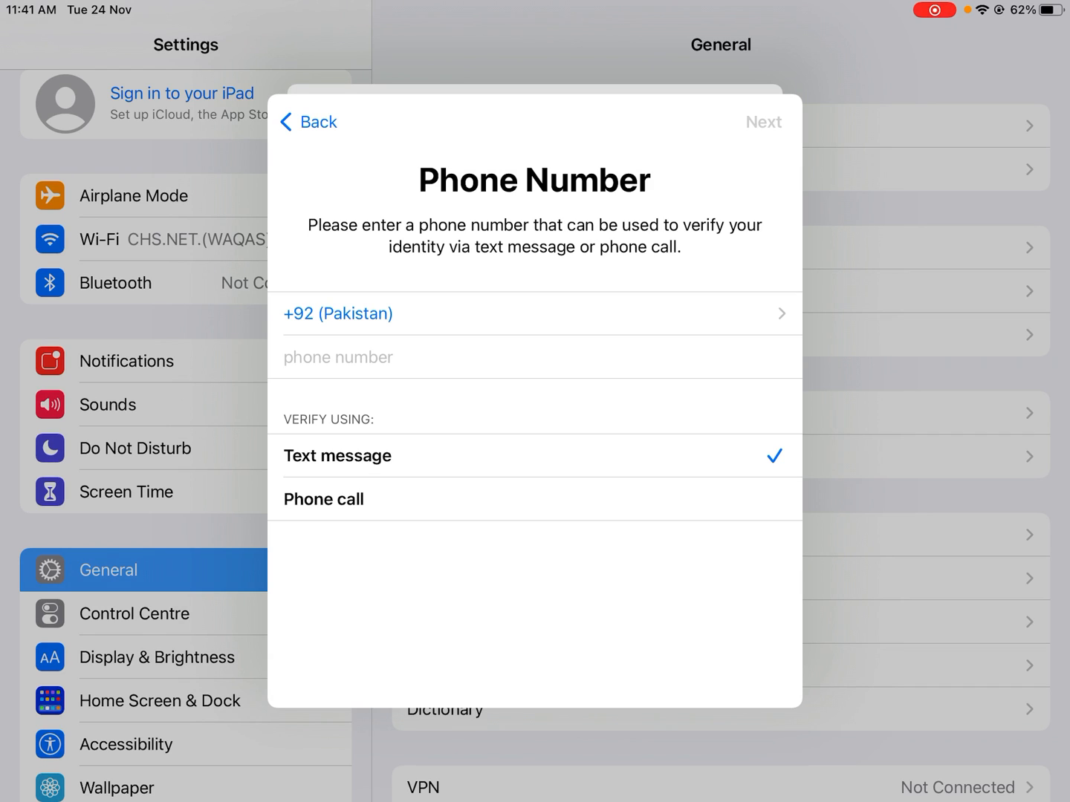
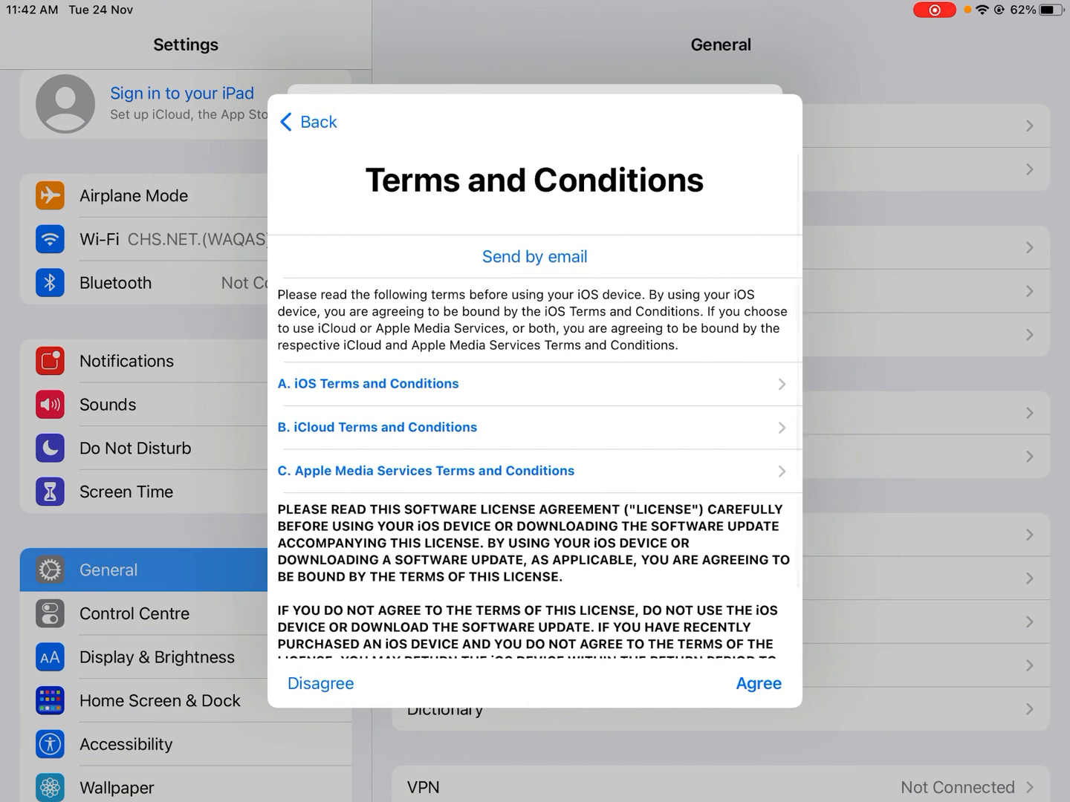
Step: Agree to the iOS, iCloud and media terms, finish sign-in, and return to the Home Screen
left_click(758, 683)
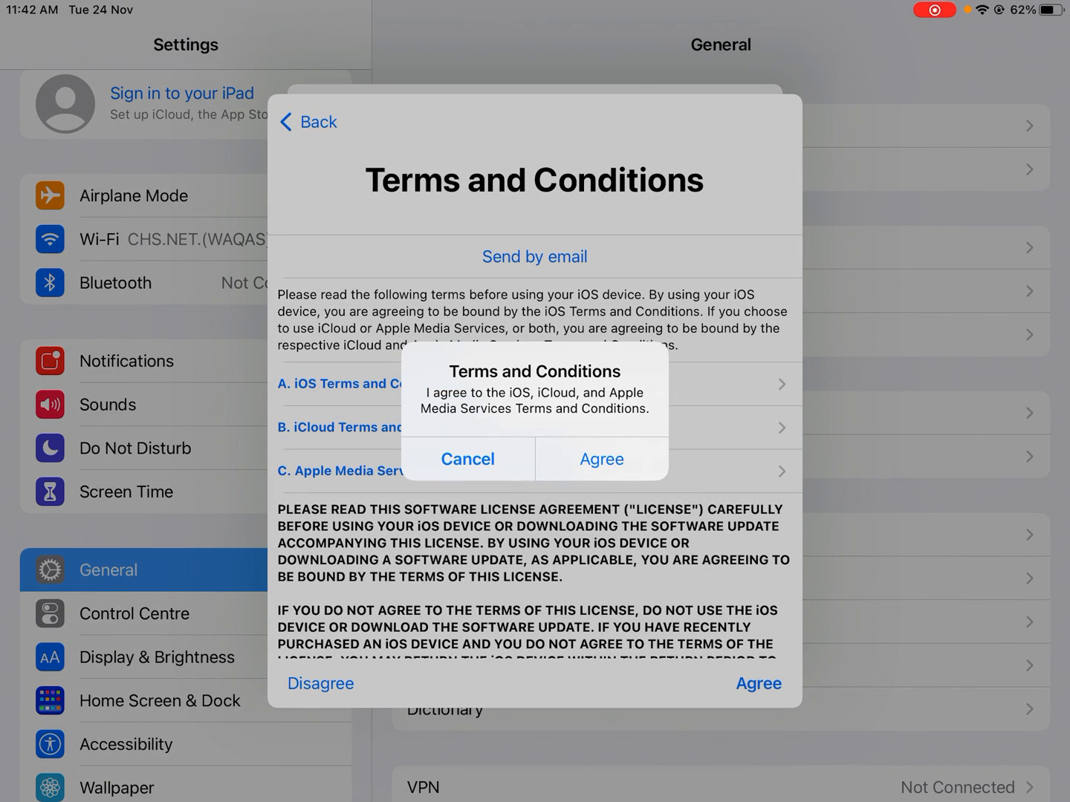
left_click(600, 458)
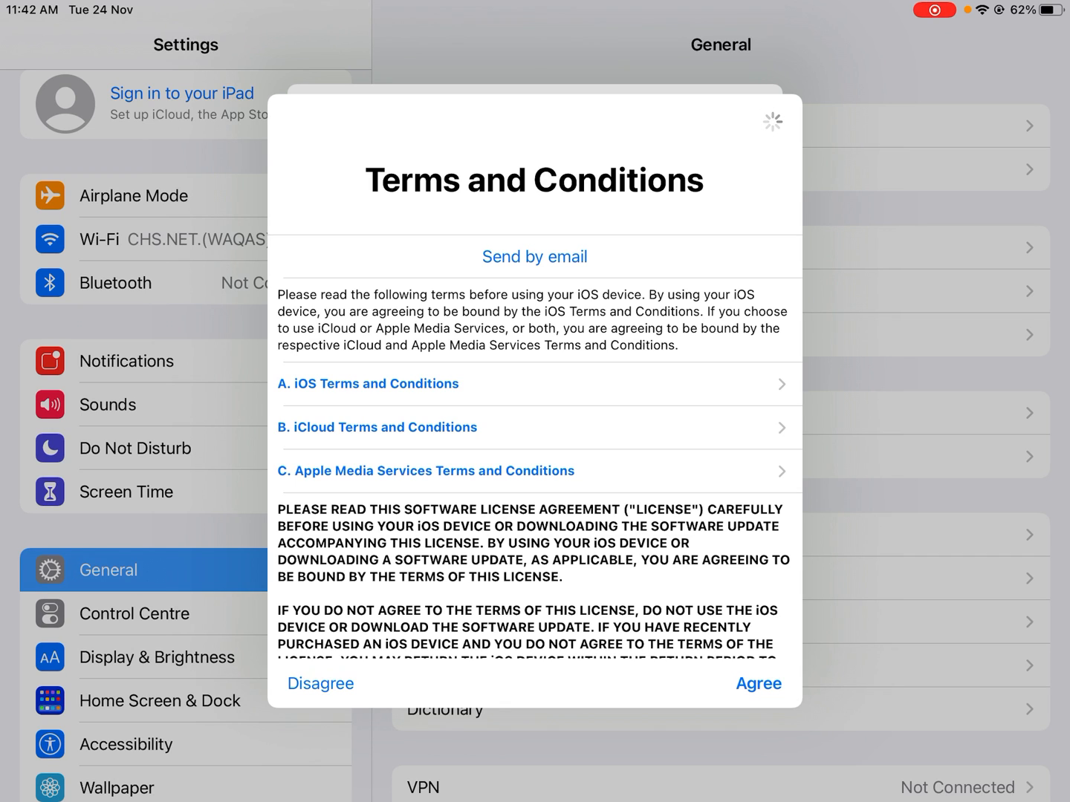
left_click(758, 684)
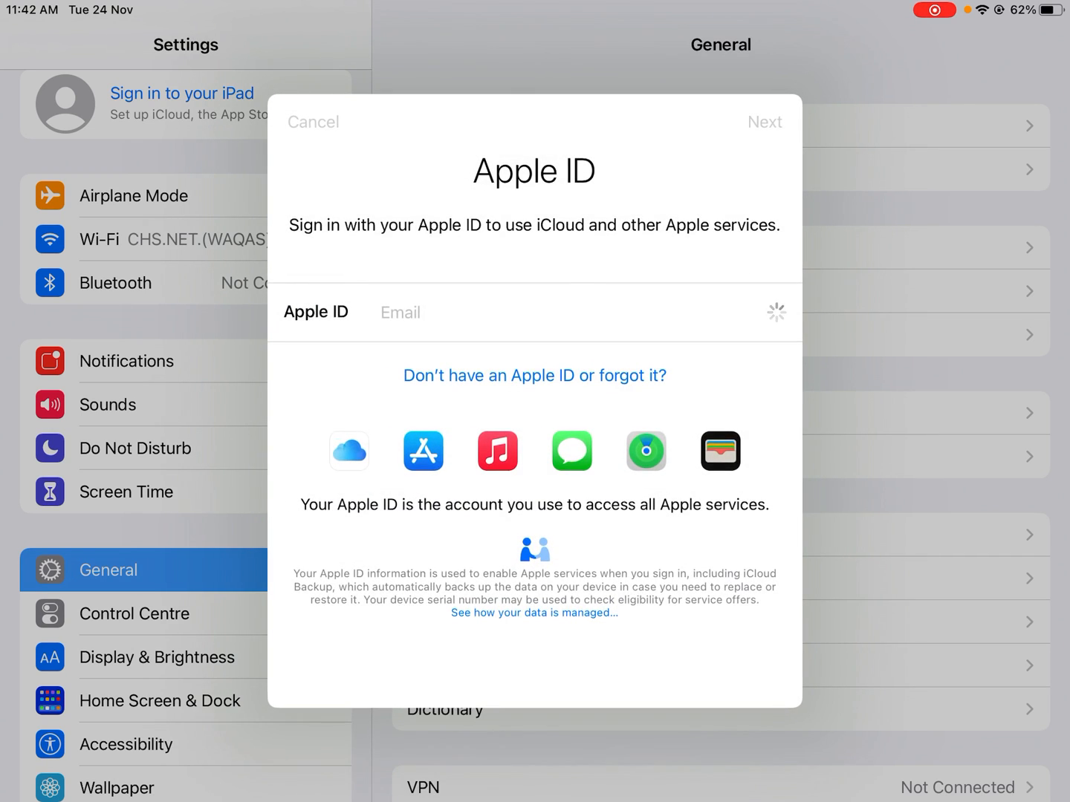
left_click(764, 122)
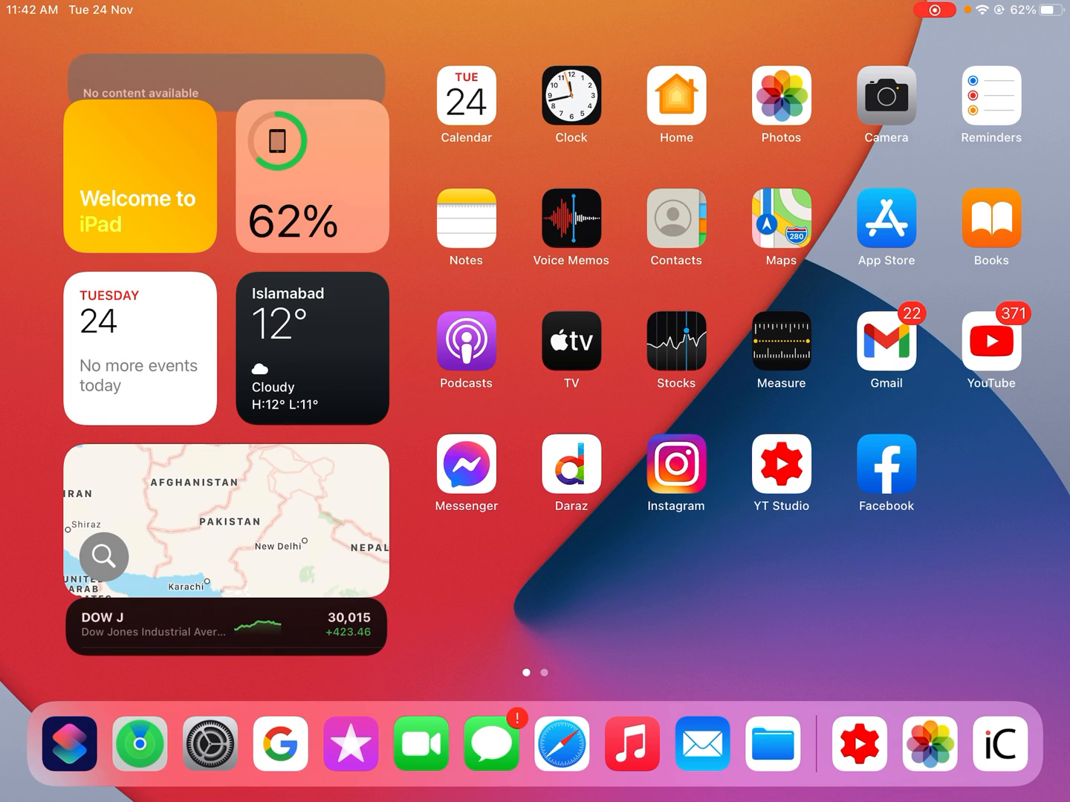
left_click(208, 742)
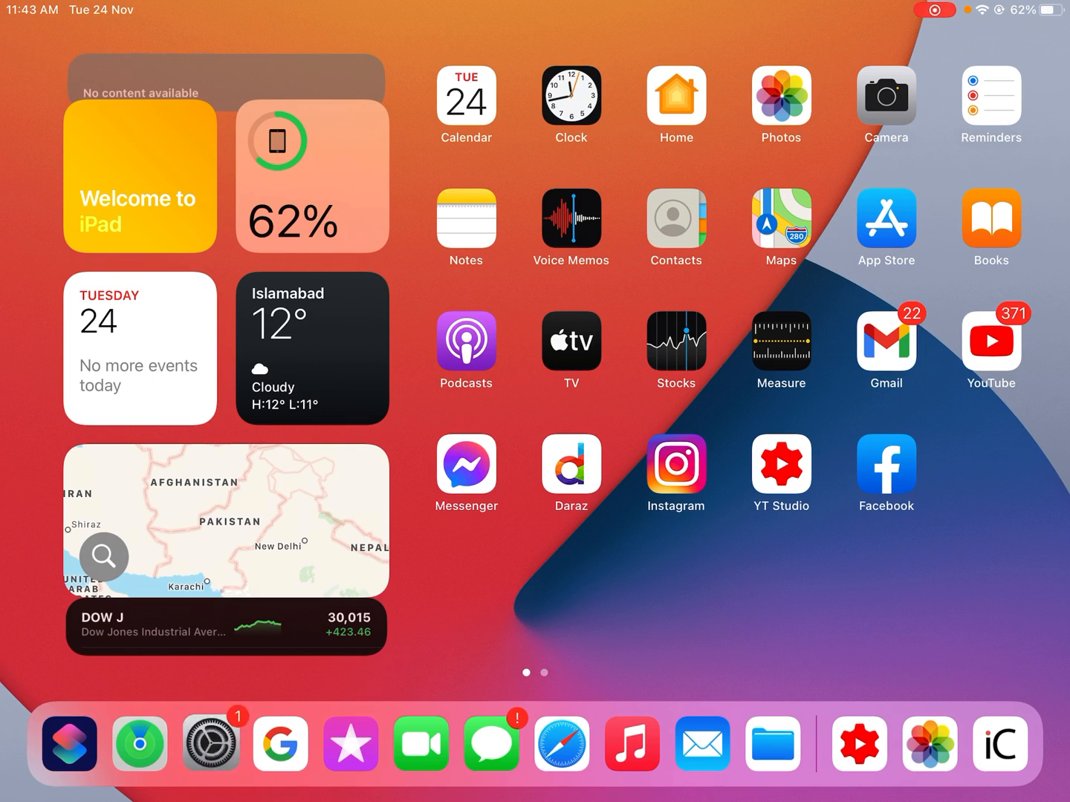
left_click(209, 743)
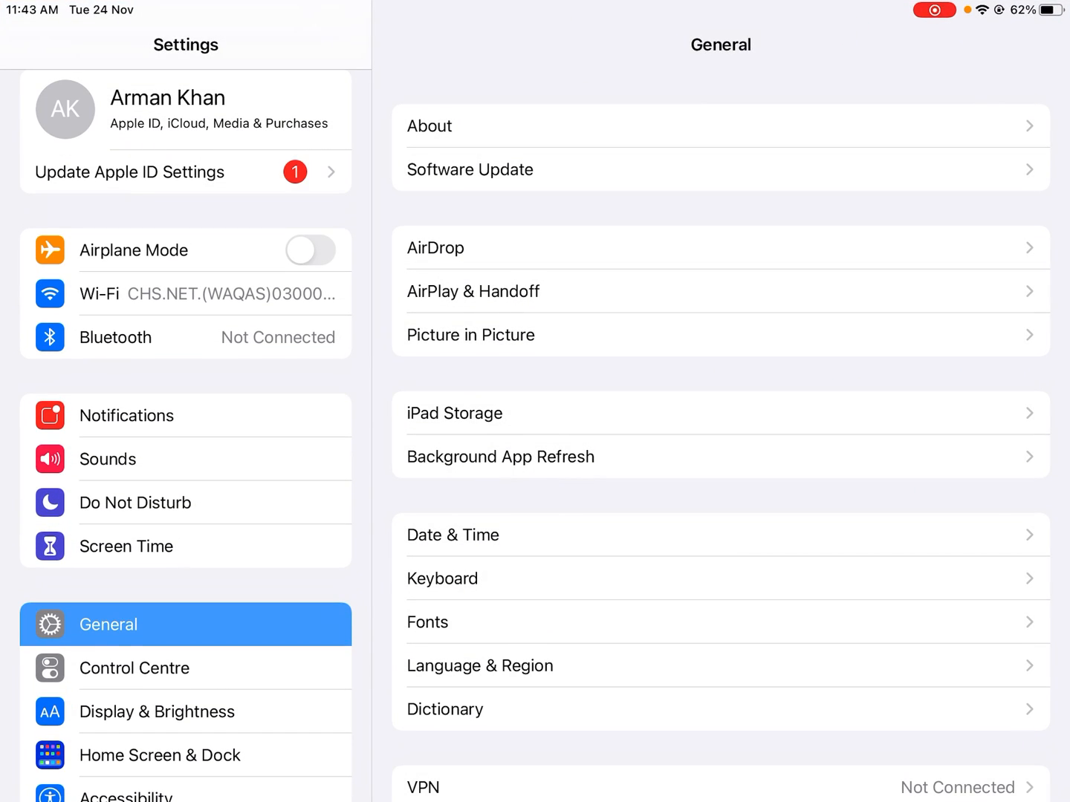
left_click(184, 110)
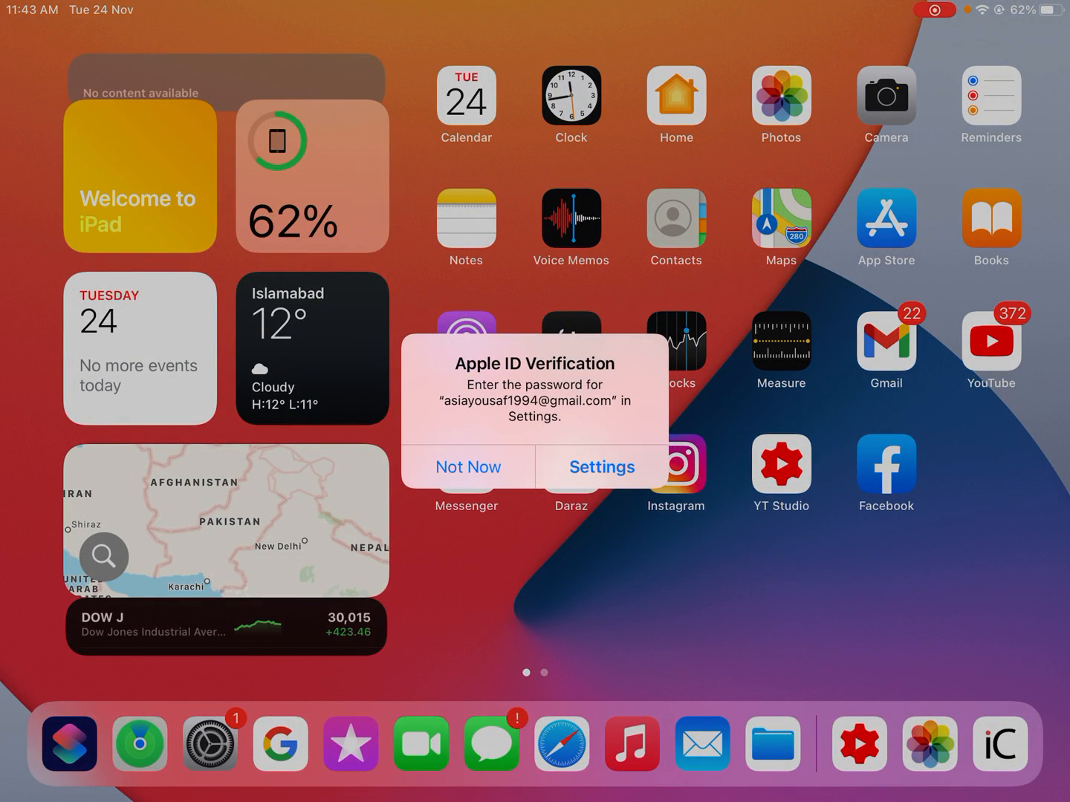
left_click(468, 467)
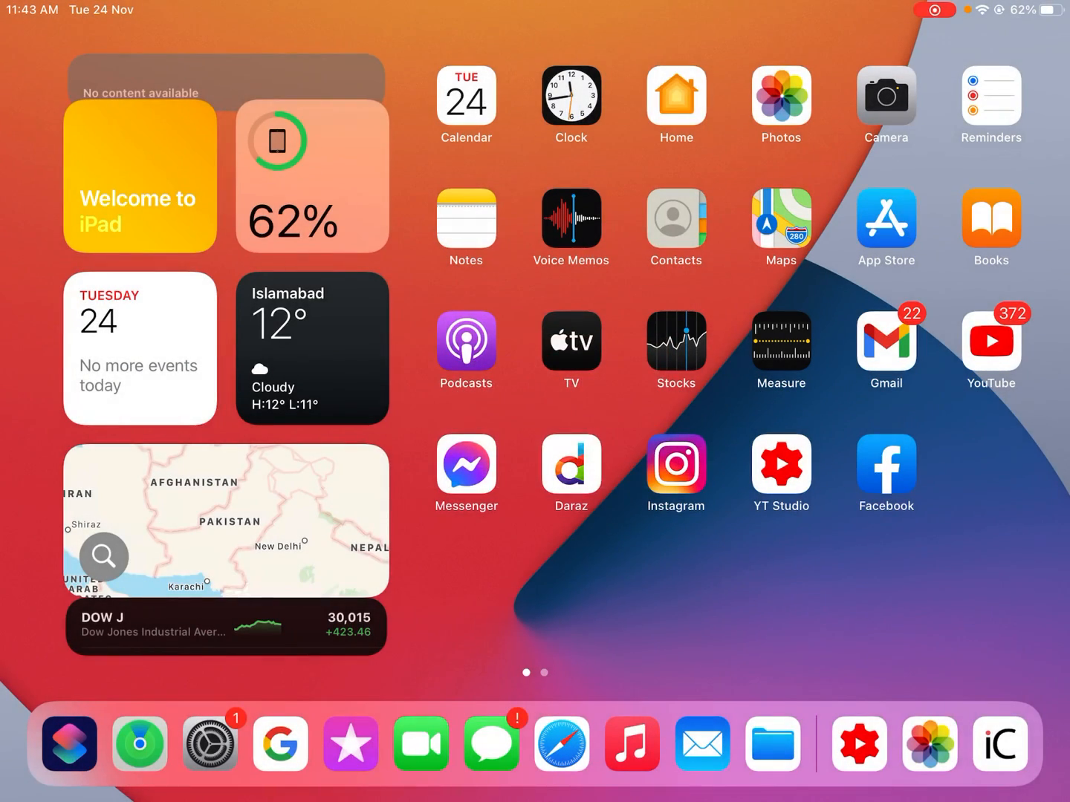